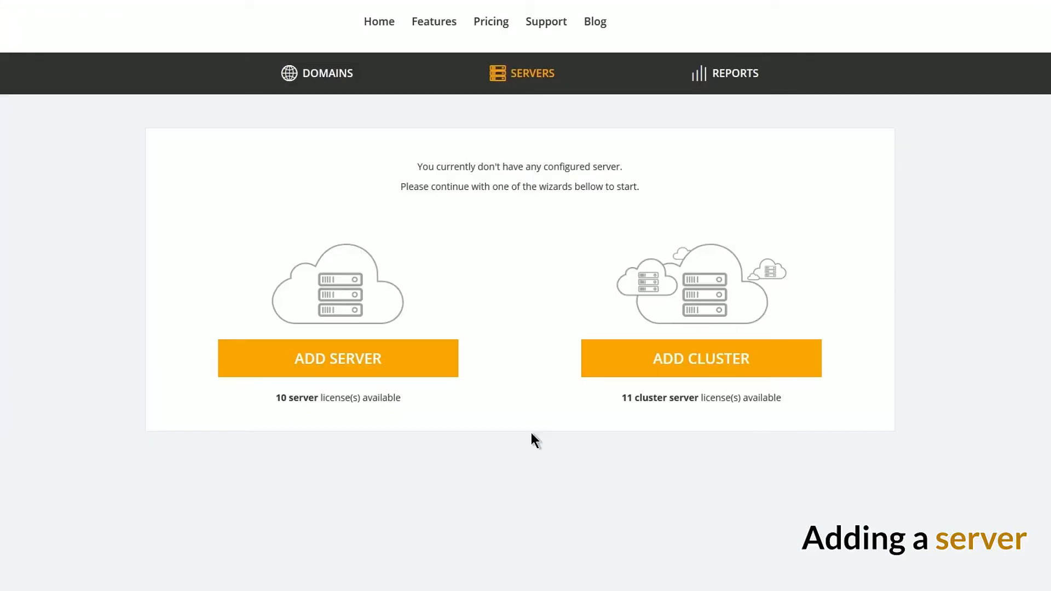
Add a single server with its IP, SSH credentials and host name s1.example.com, and run the checks
{"action": "left_click", "coordinate": [337, 358]}
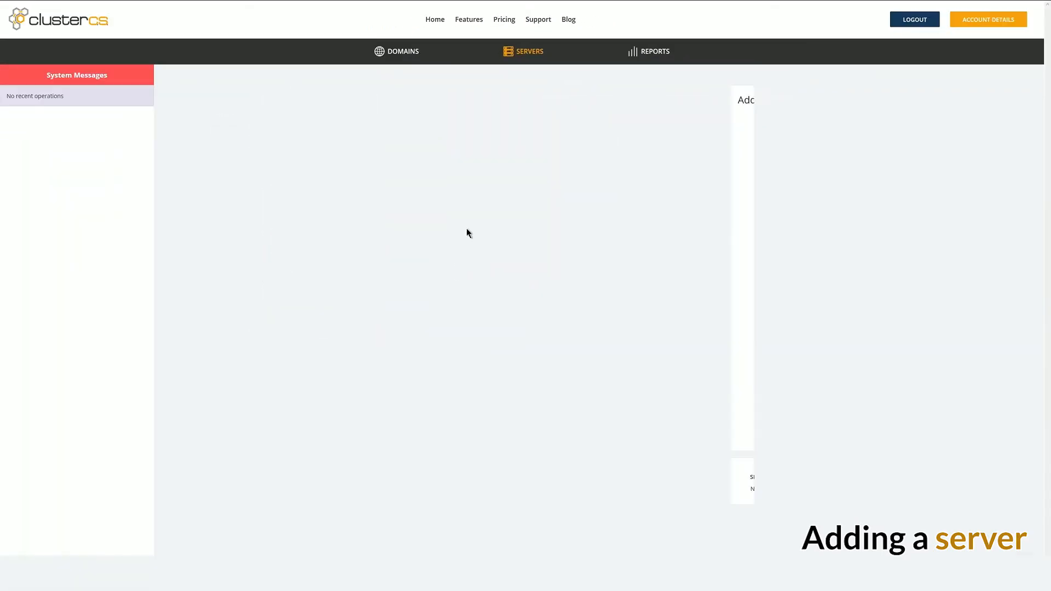
{"action": "type", "text": "104.248.253.104"}
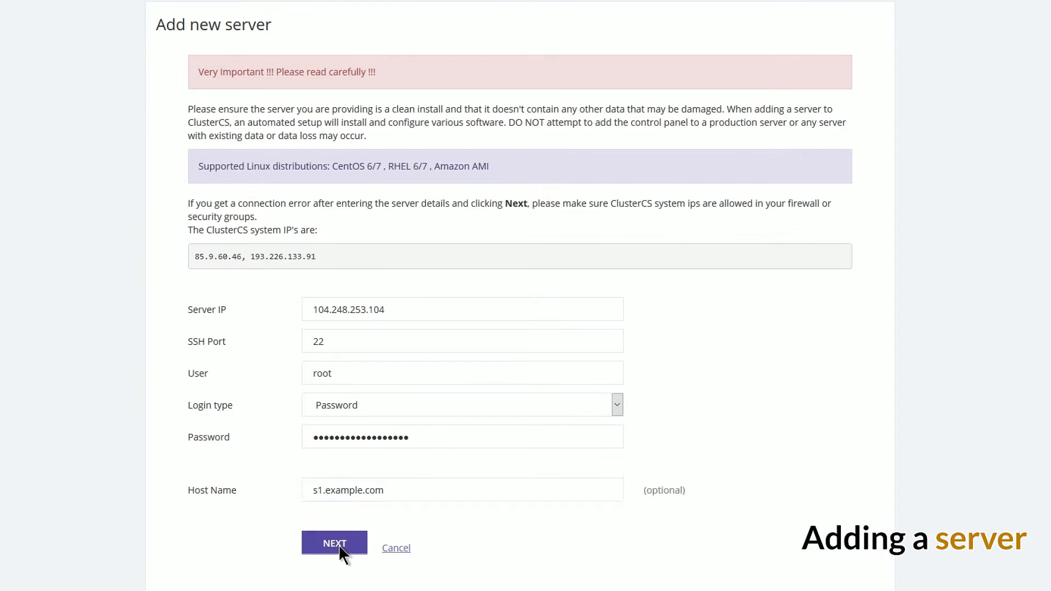
{"action": "left_click", "coordinate": [334, 543]}
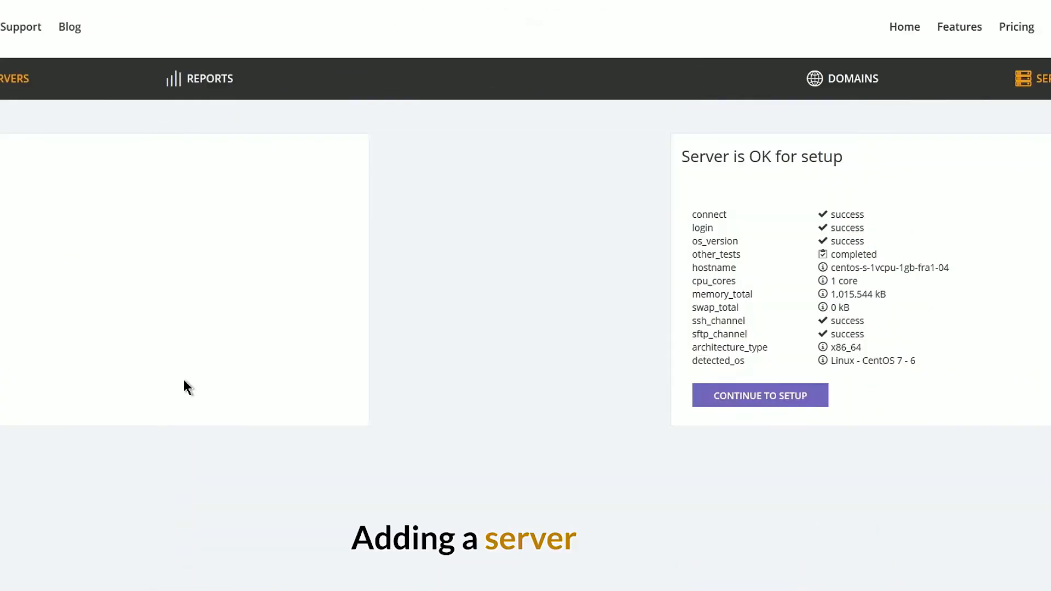
Continue to setup and choose the Smart web server (optimized LAMP) recipe, reviewing its services
{"action": "left_click", "coordinate": [614, 262]}
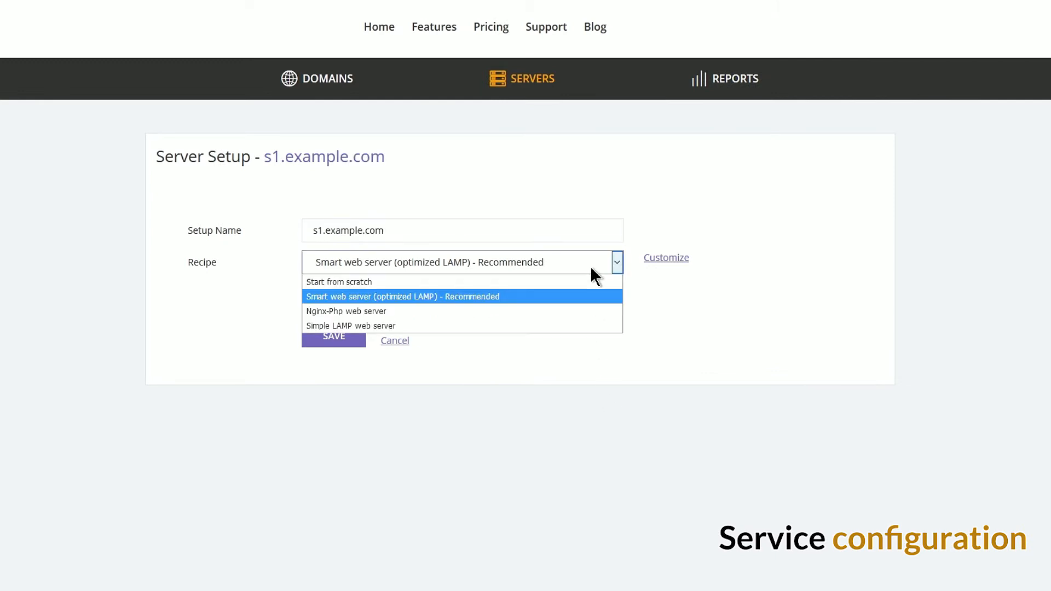
{"action": "mouse_move", "coordinate": [615, 303]}
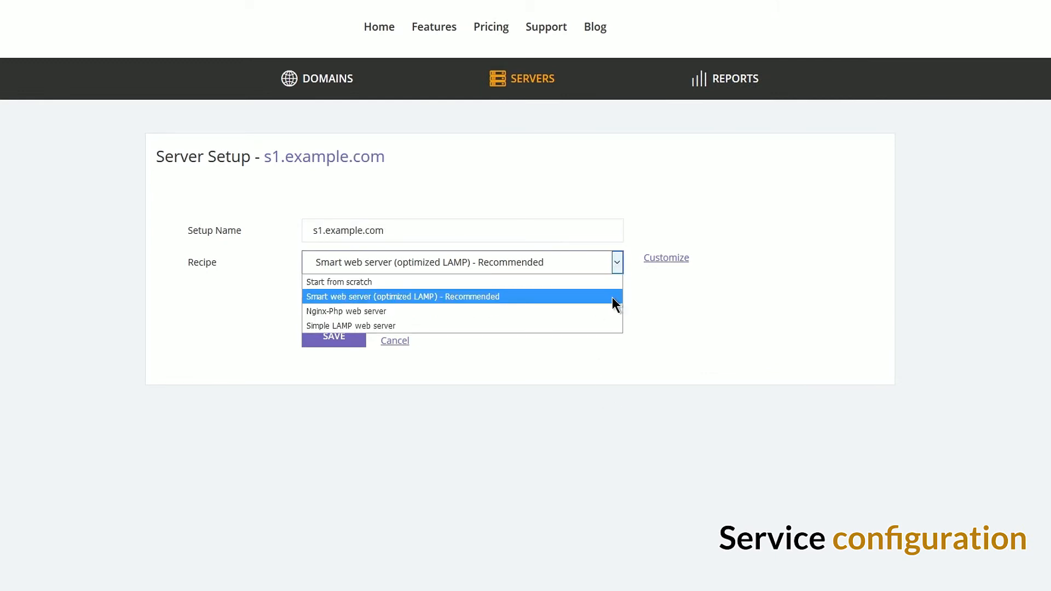
{"action": "left_click", "coordinate": [402, 297]}
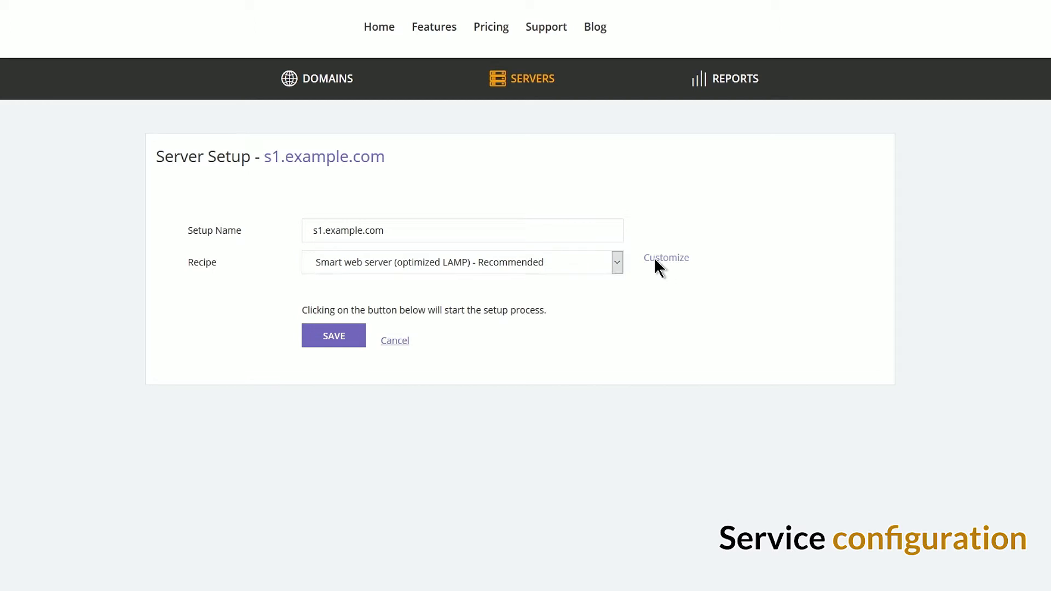
{"action": "left_click", "coordinate": [665, 257]}
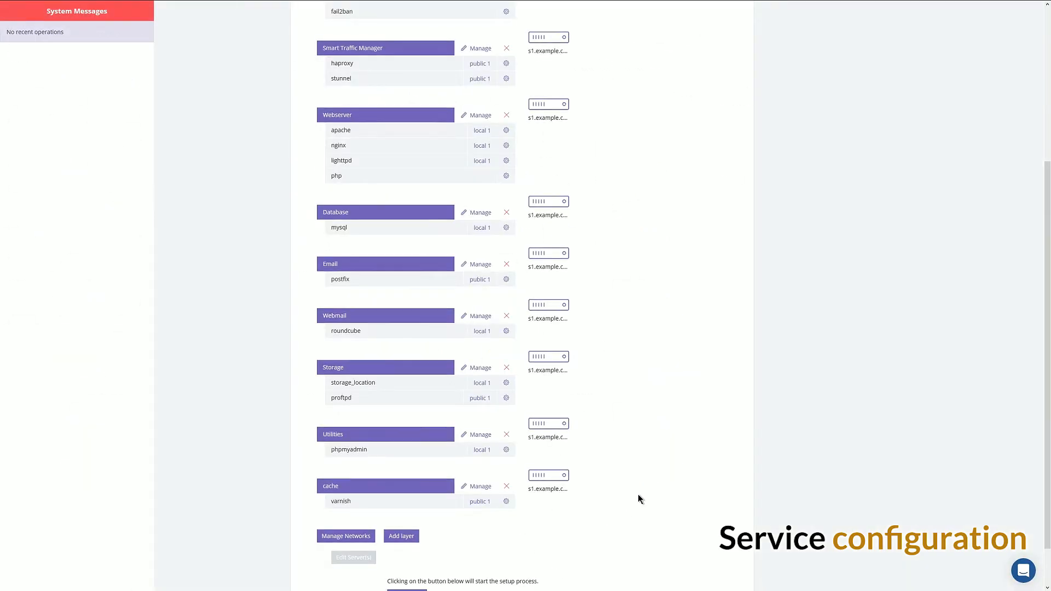
Save the recipe setup and confirm running the installation on s1.example.com
{"action": "scroll", "scroll_direction": "down", "scroll_amount": 3}
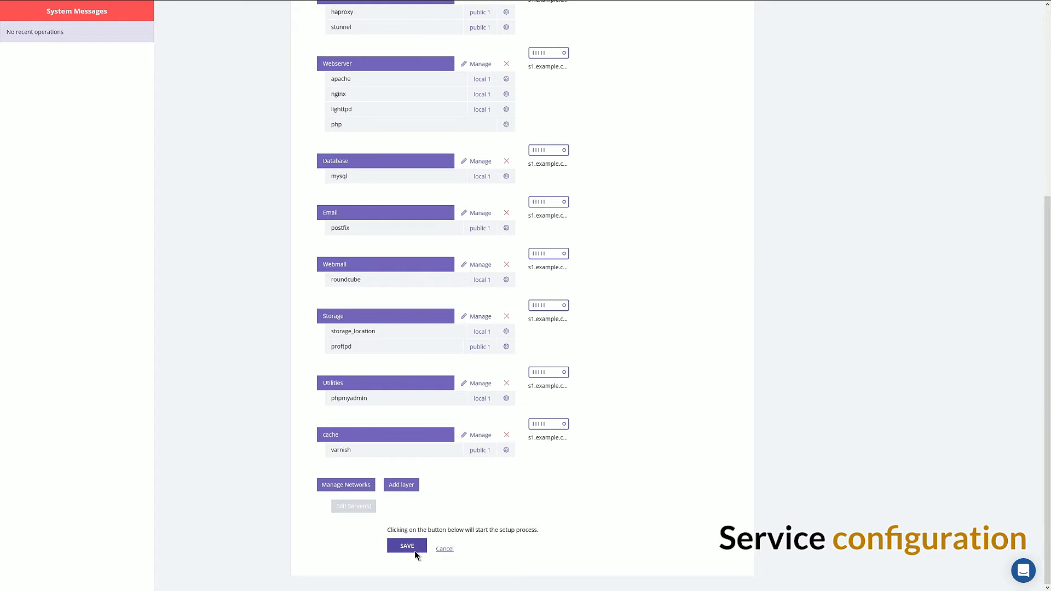
{"action": "left_click", "coordinate": [407, 545]}
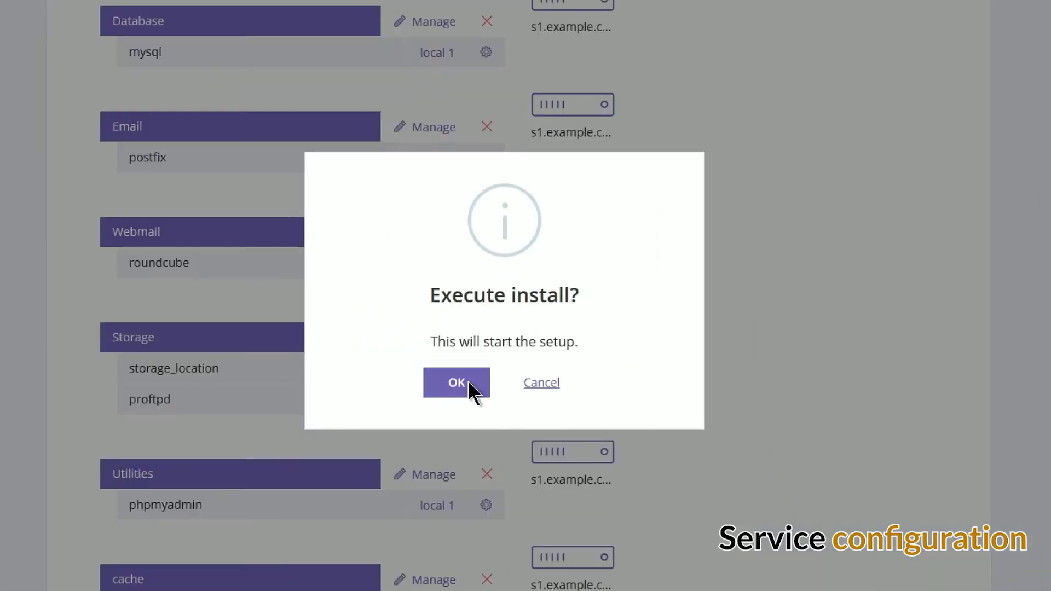
{"action": "left_click", "coordinate": [455, 382]}
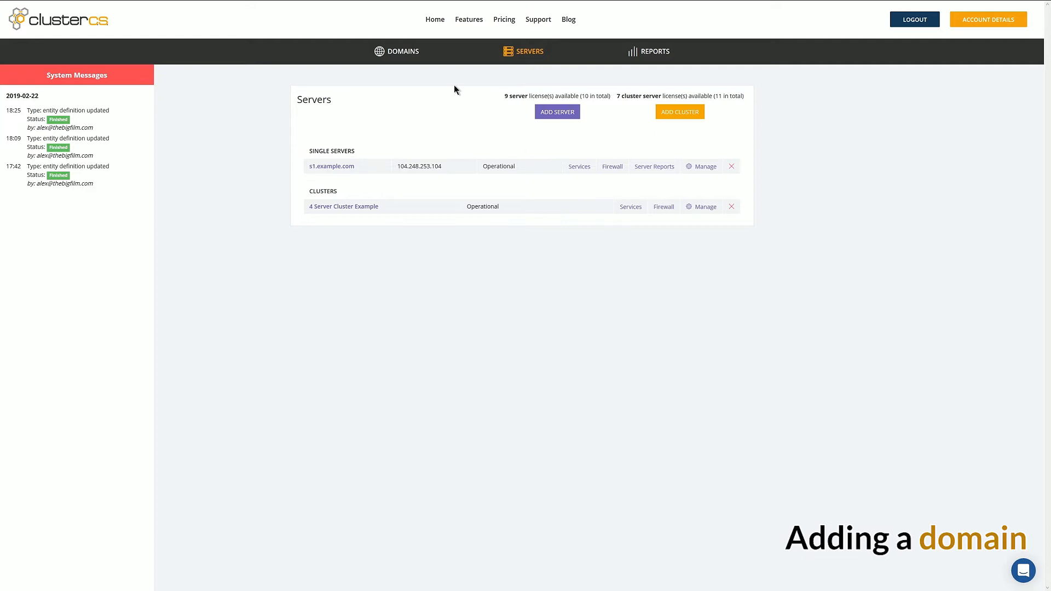
Create domain example.org on s1.example.com with DNS management on the Webland Cluster
{"action": "left_click", "coordinate": [402, 51]}
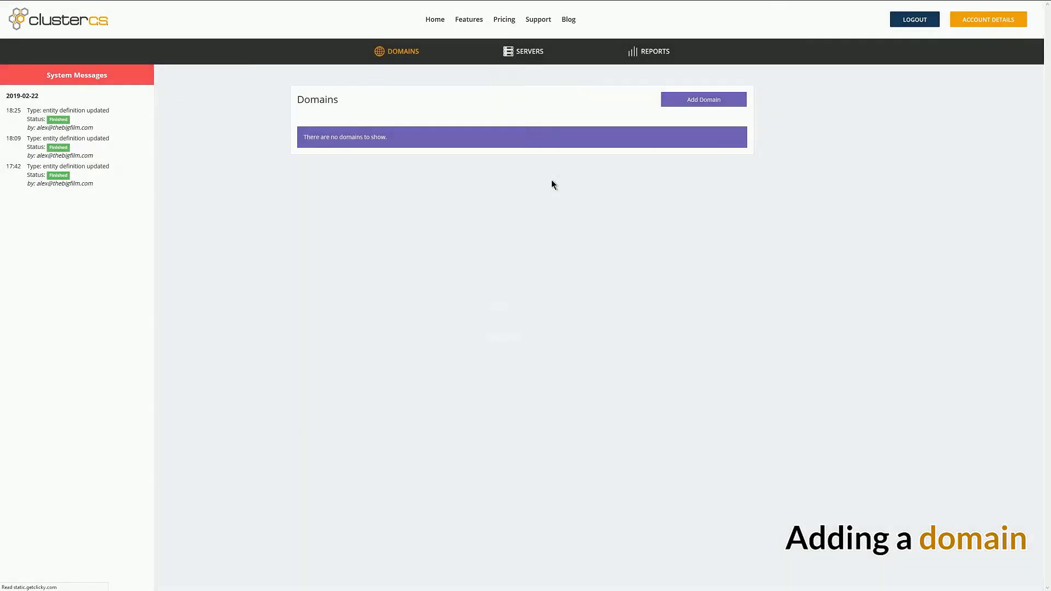
{"action": "left_click", "coordinate": [703, 100]}
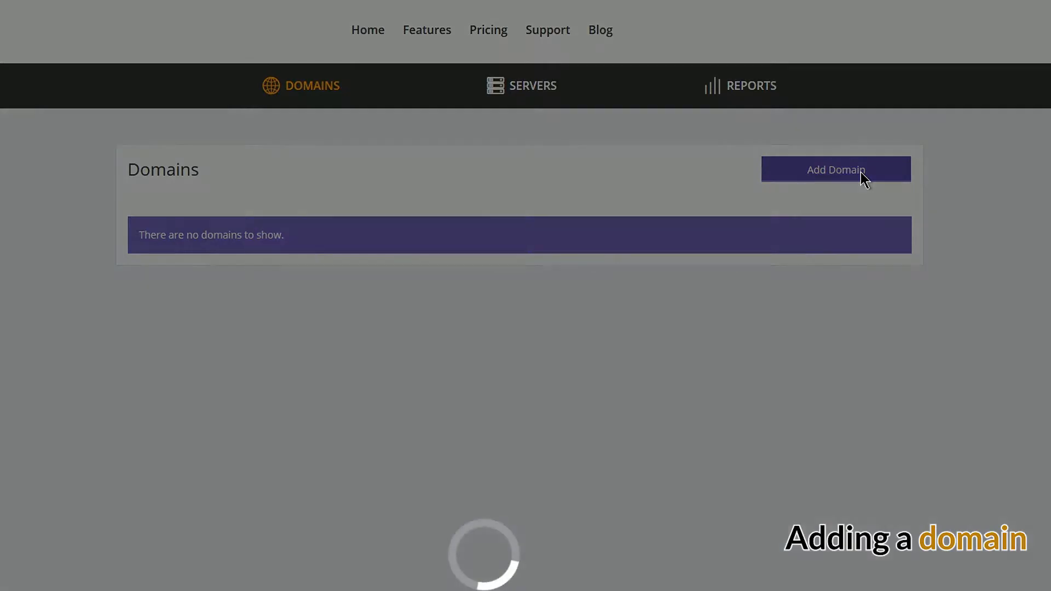
{"action": "left_click", "coordinate": [836, 169]}
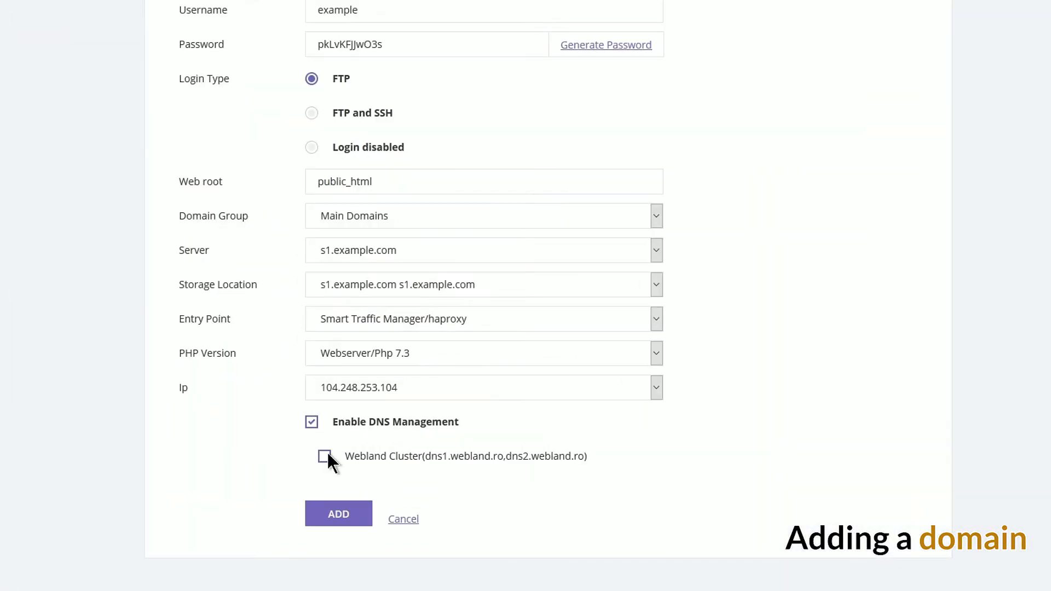
{"action": "left_click", "coordinate": [324, 456]}
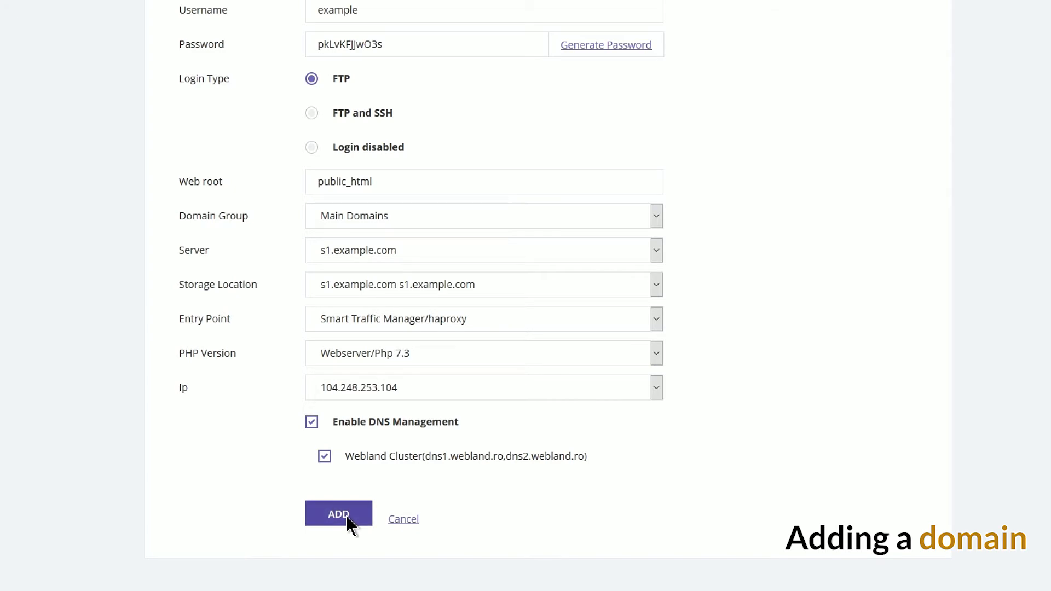
{"action": "left_click", "coordinate": [339, 513]}
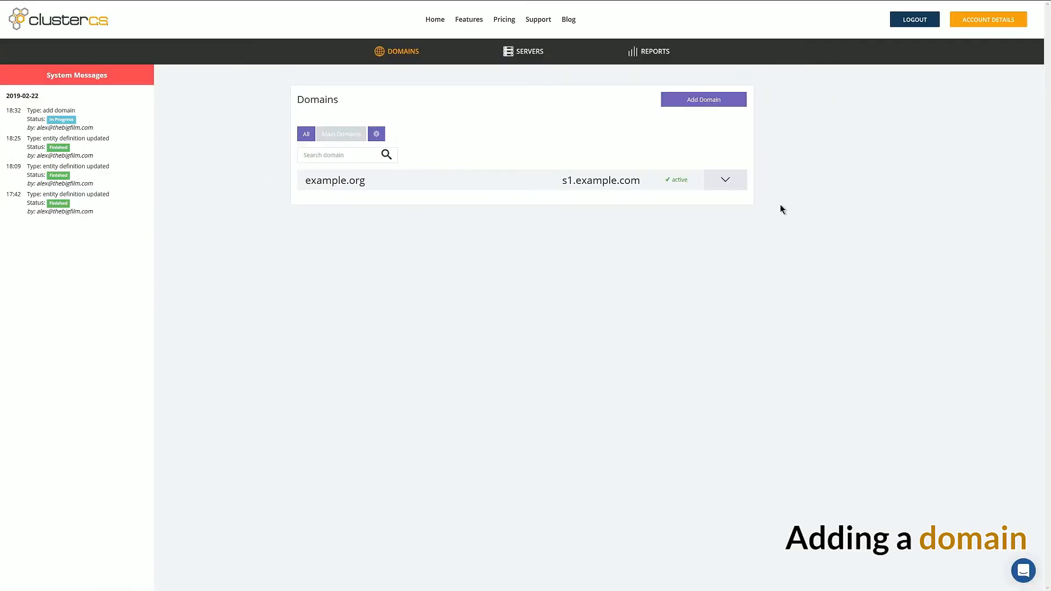
Expand the example.org row and go to its management page
{"action": "left_click", "coordinate": [724, 179]}
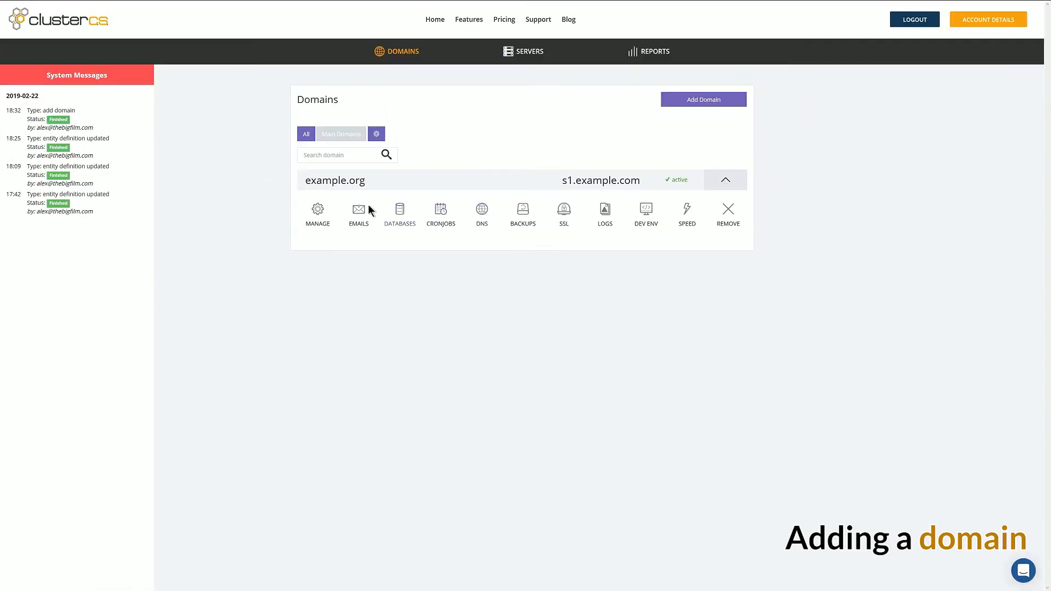
{"action": "left_click", "coordinate": [316, 214]}
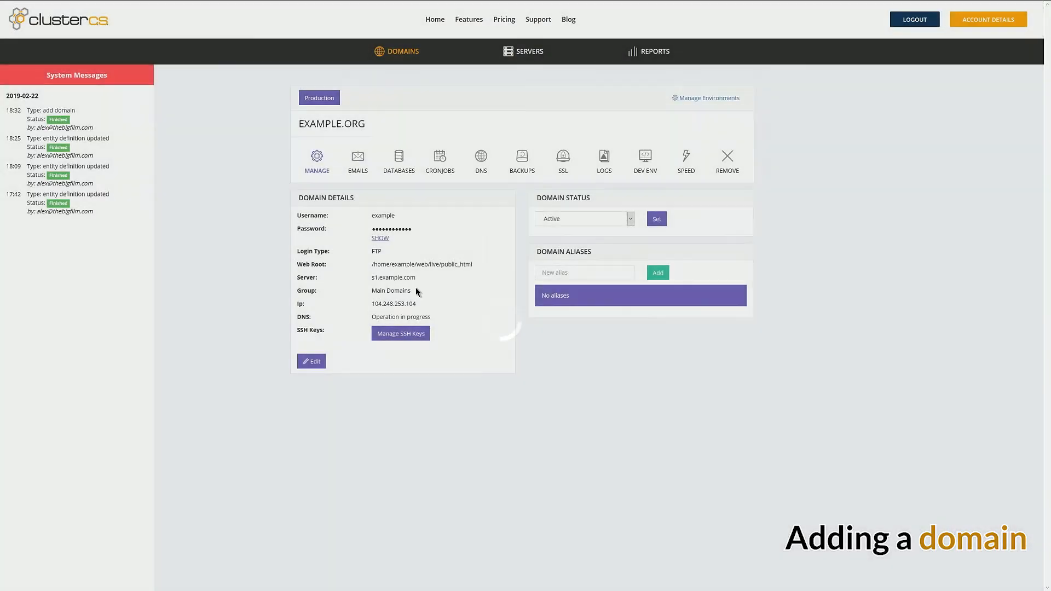
Look at example.org's email add form, databases and cronjobs sections
{"action": "left_click", "coordinate": [357, 161]}
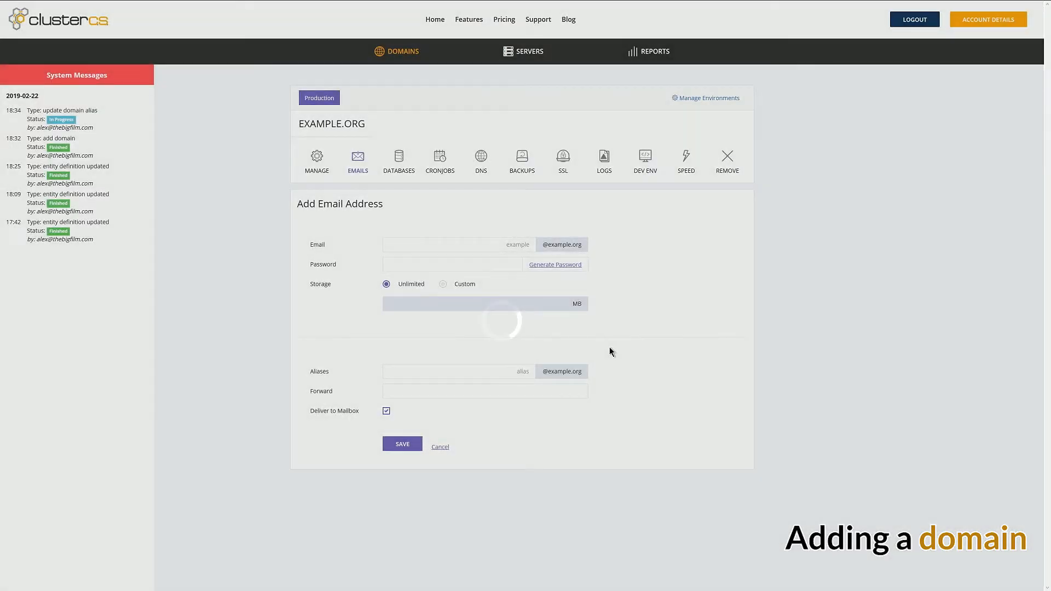
{"action": "left_click", "coordinate": [458, 244]}
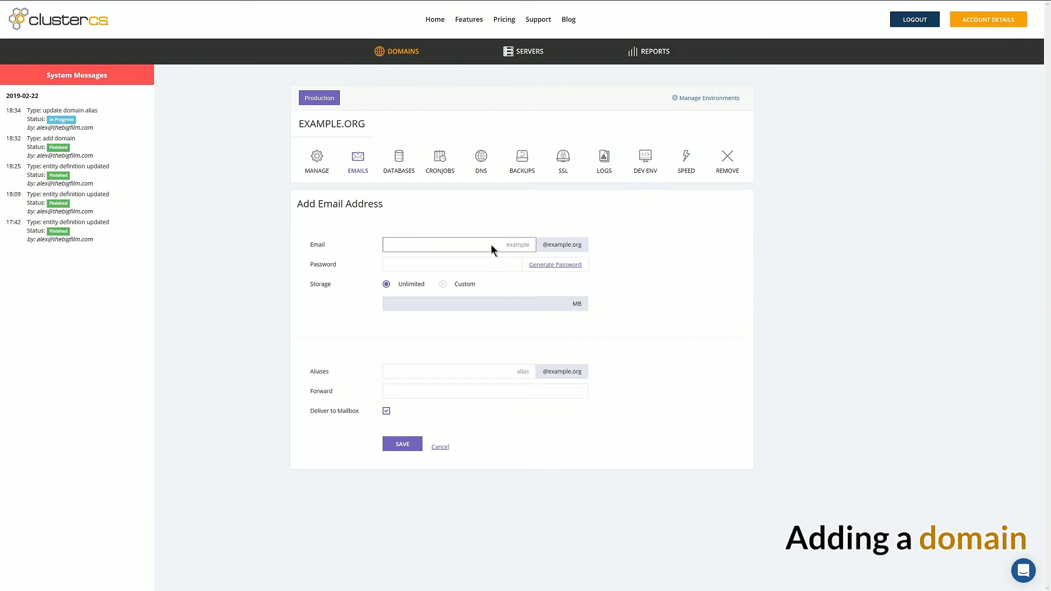
{"action": "left_click", "coordinate": [398, 160]}
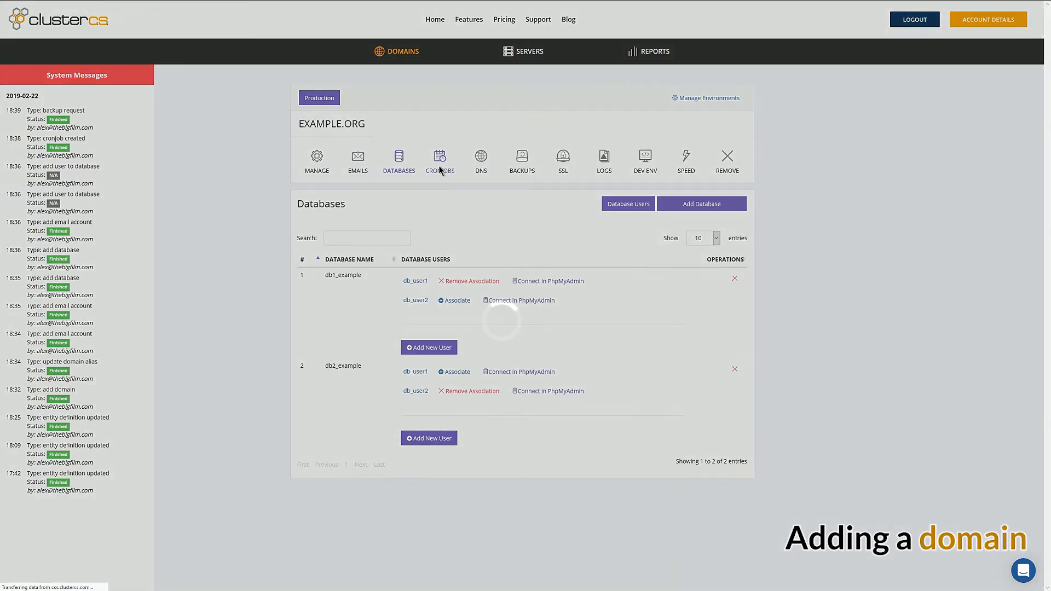
{"action": "left_click", "coordinate": [440, 158]}
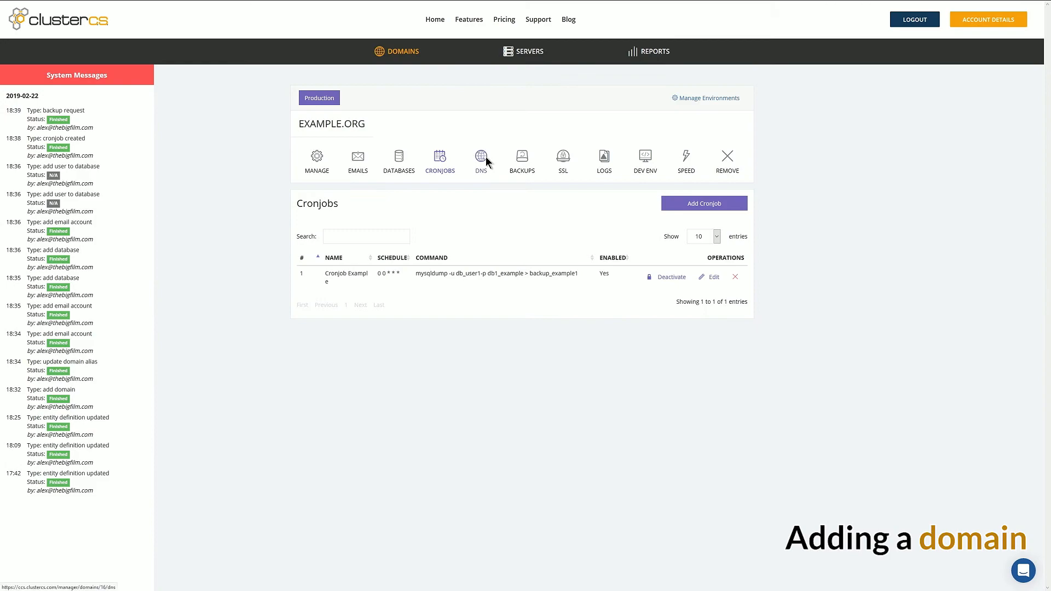
View example.org's DNS records and its scheduled backup jobs
{"action": "left_click", "coordinate": [479, 161]}
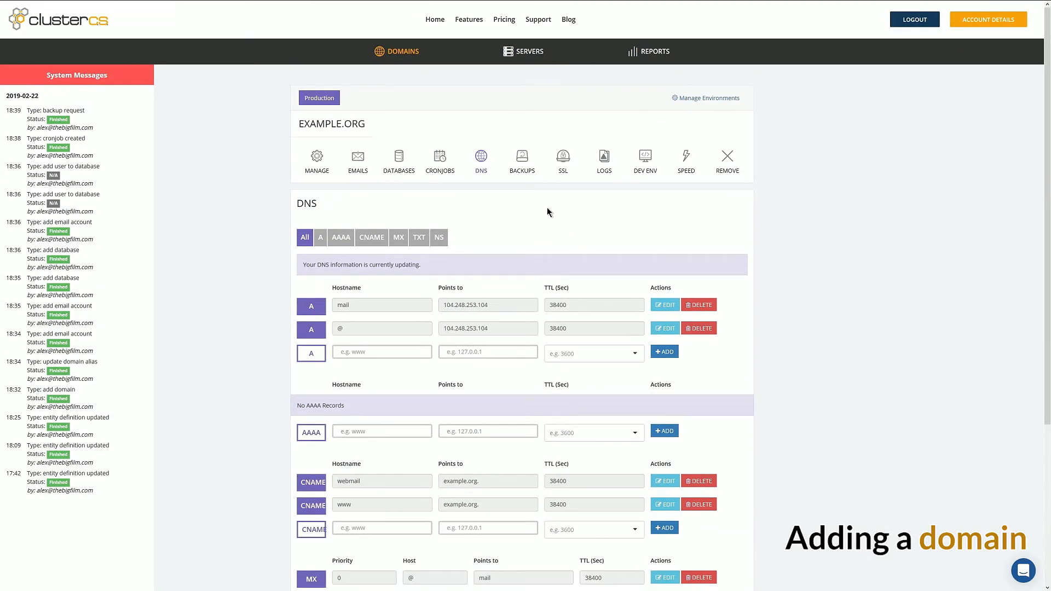
{"action": "left_click", "coordinate": [521, 161]}
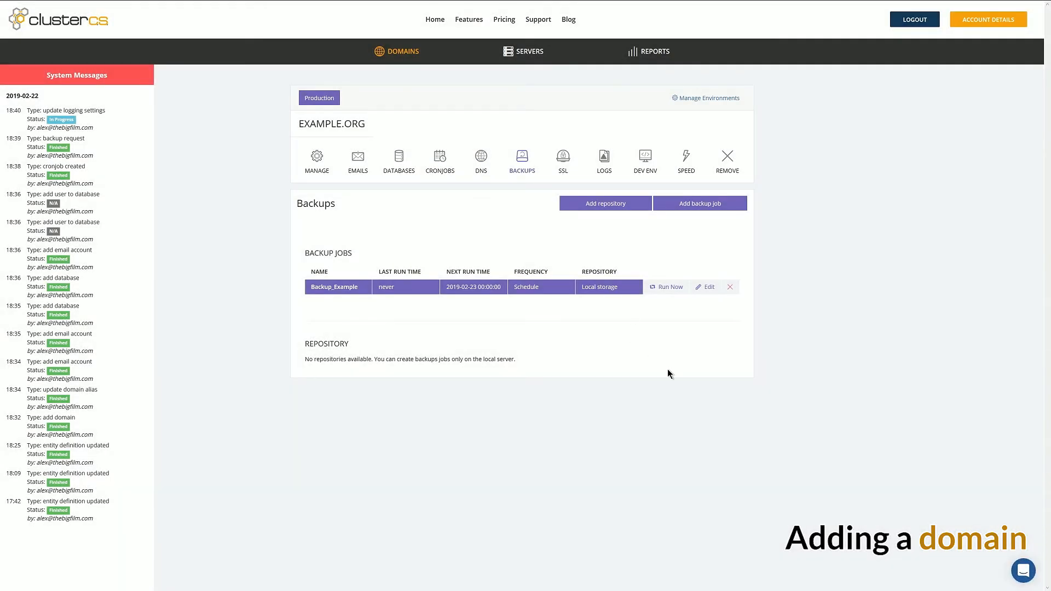
{"action": "left_click", "coordinate": [669, 286]}
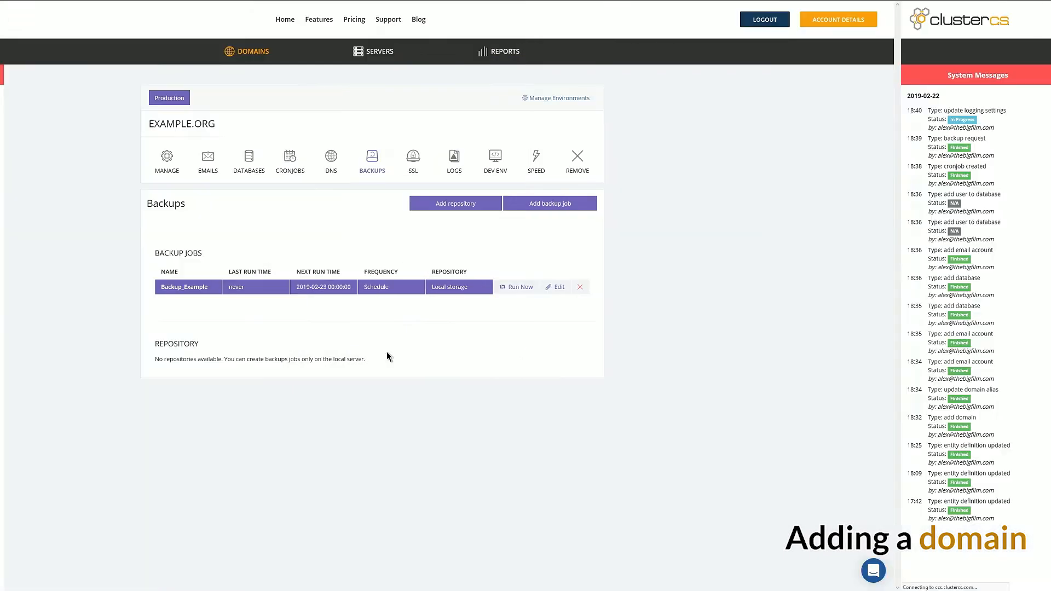
Review example.org's SSL, log management and speed rules, then show the servers and clusters list
{"action": "left_click", "coordinate": [413, 158]}
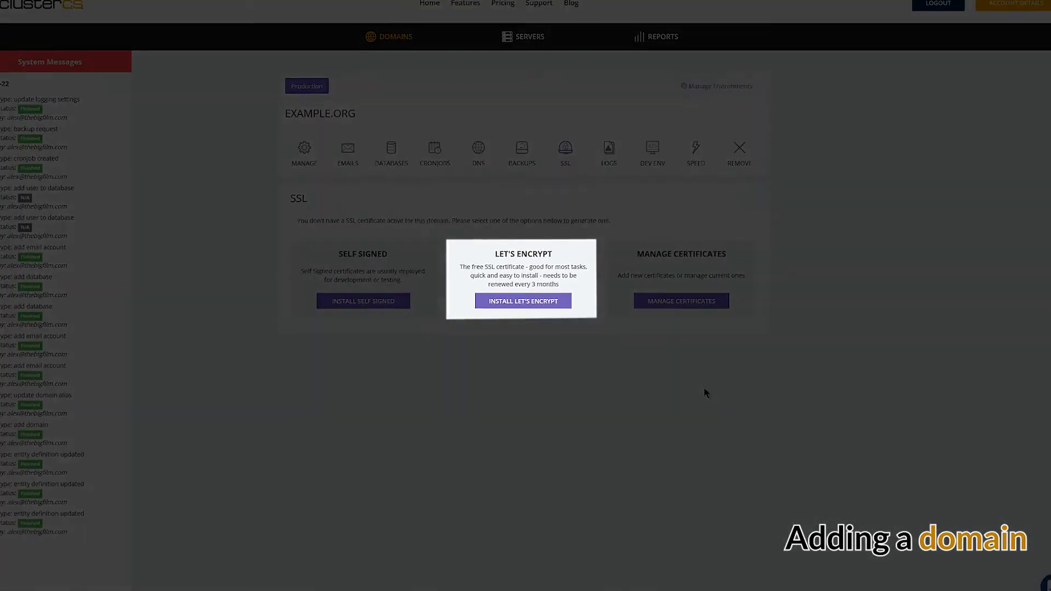
{"action": "left_click", "coordinate": [603, 158]}
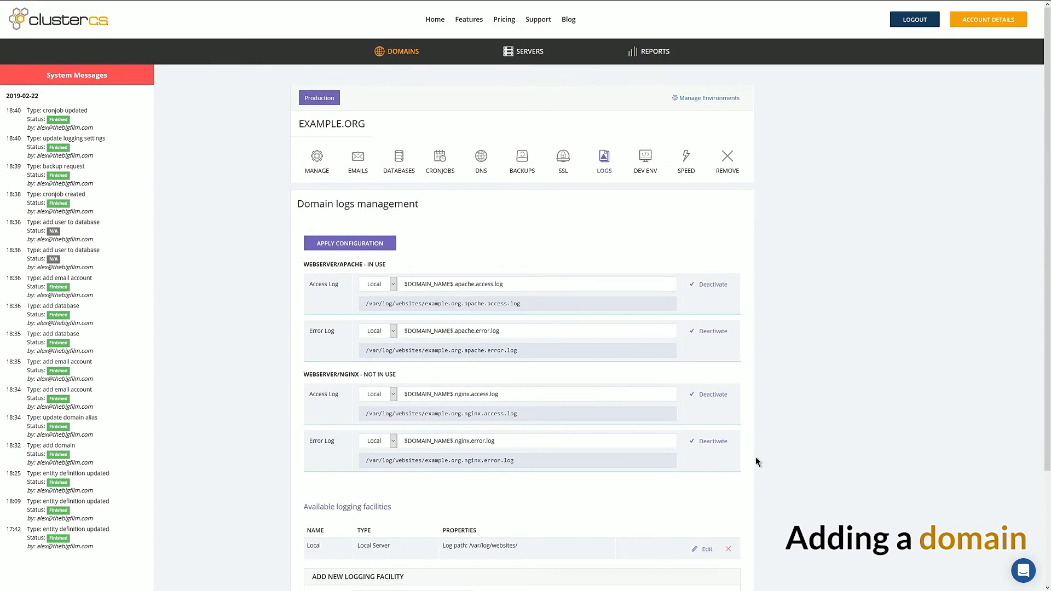
{"action": "left_click", "coordinate": [644, 161]}
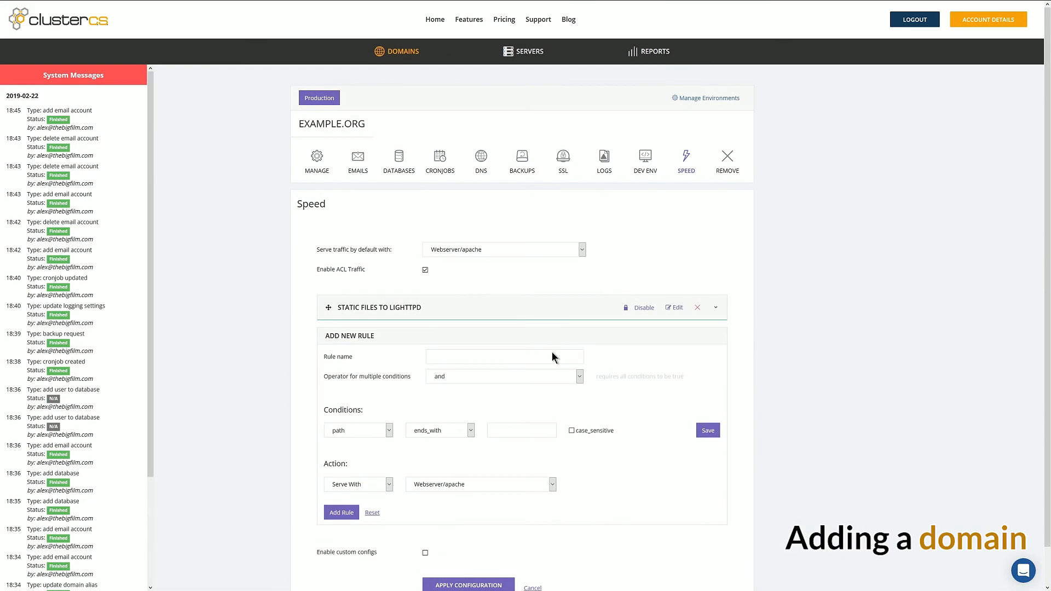
{"action": "left_click", "coordinate": [530, 54]}
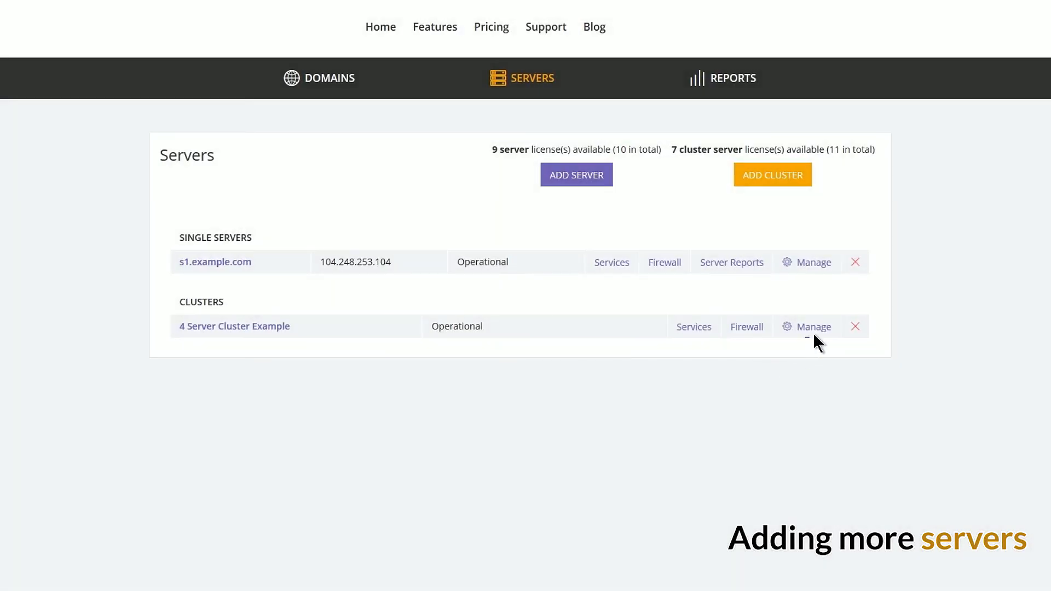
View the Cluster Setup of 4 Server Cluster Example, then go back to the account dashboard
{"action": "left_click", "coordinate": [811, 326]}
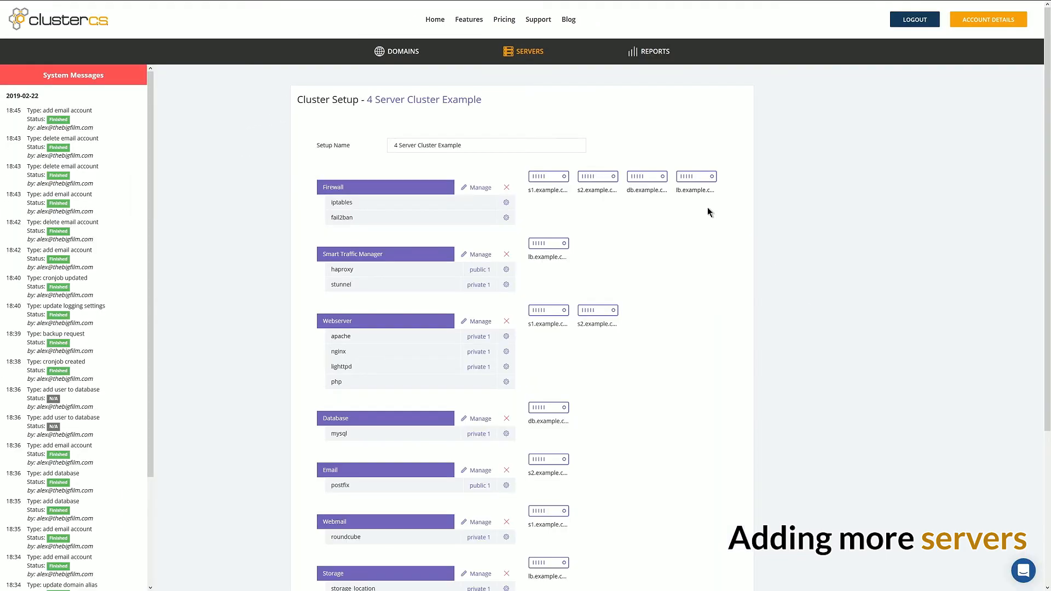
{"action": "mouse_move", "coordinate": [586, 277]}
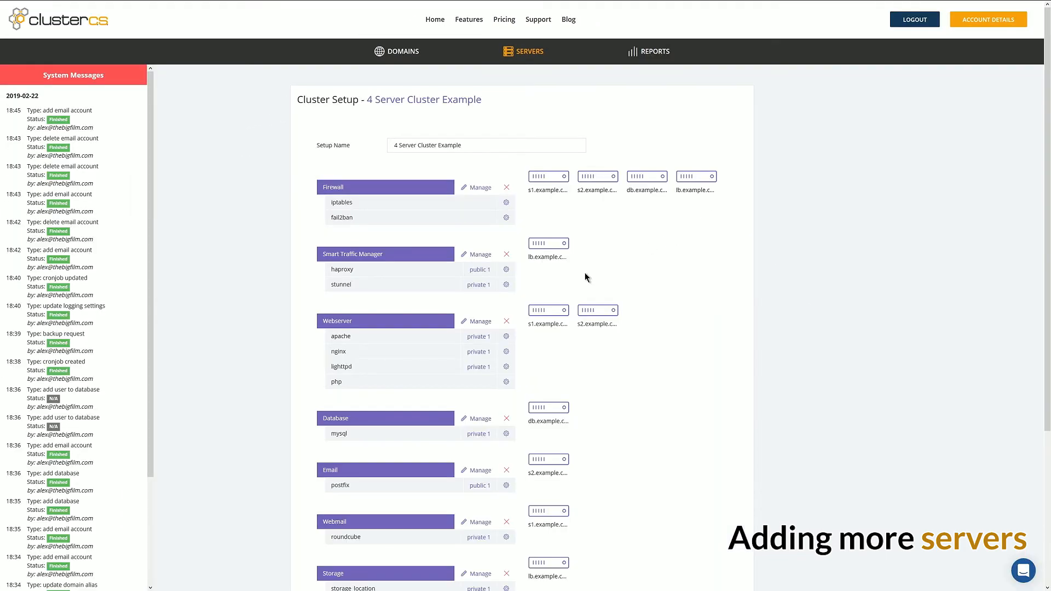
{"action": "left_click", "coordinate": [477, 321]}
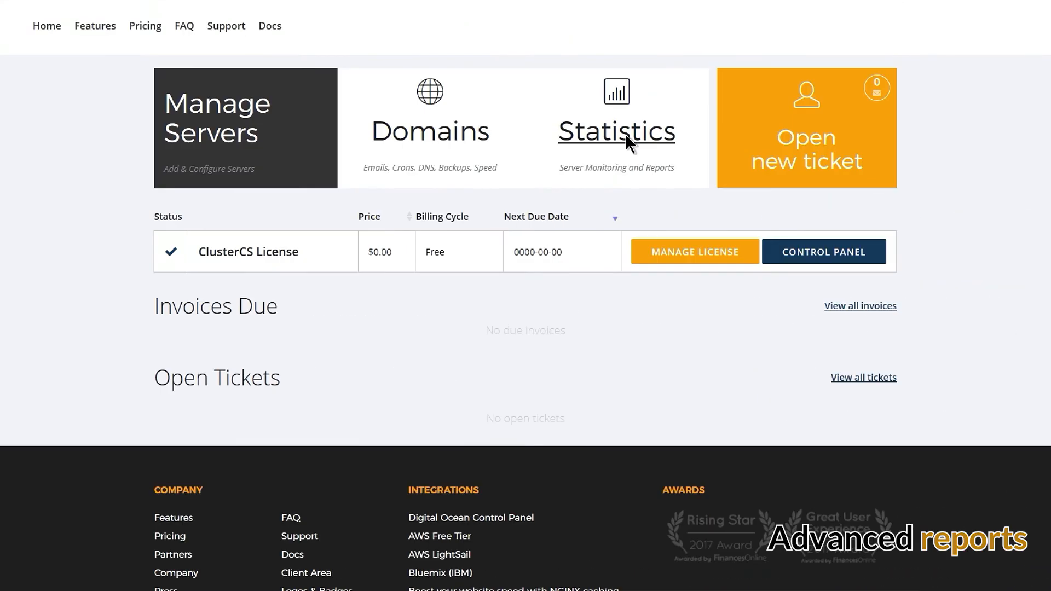
Show s1.example.org's statistics and the database process list from the Mysql Stats 1 chart
{"action": "left_click", "coordinate": [616, 131]}
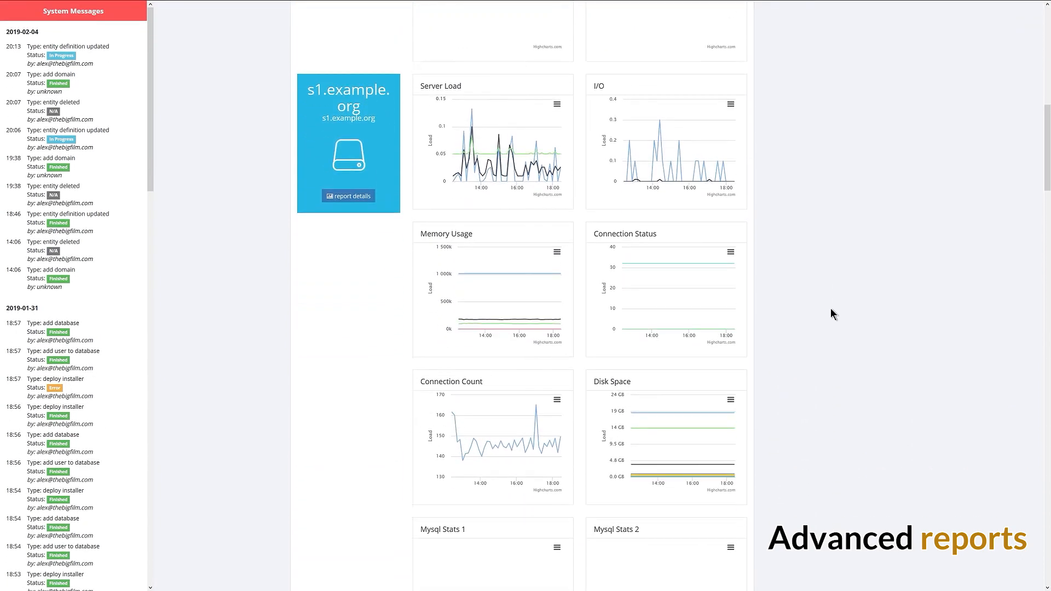
{"action": "scroll", "scroll_direction": "down", "scroll_amount": 3}
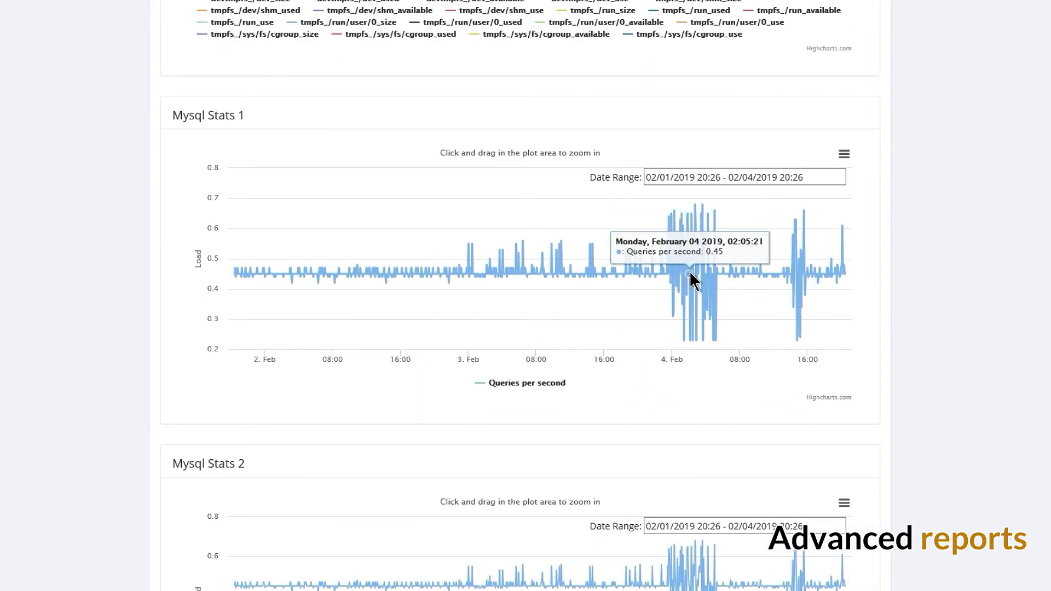
{"action": "left_click", "coordinate": [688, 268]}
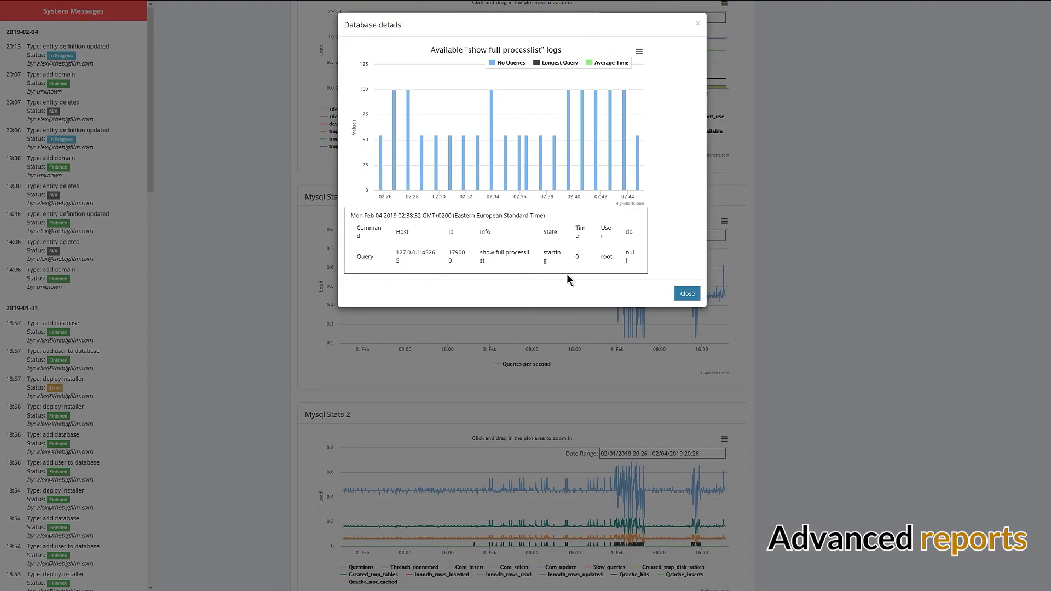
{"action": "mouse_move", "coordinate": [467, 184]}
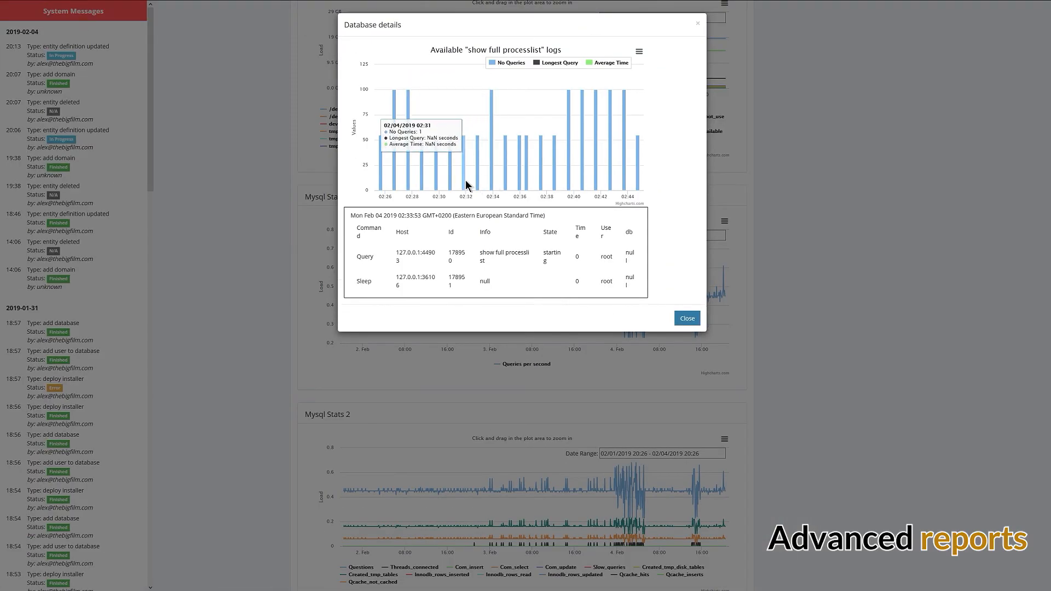